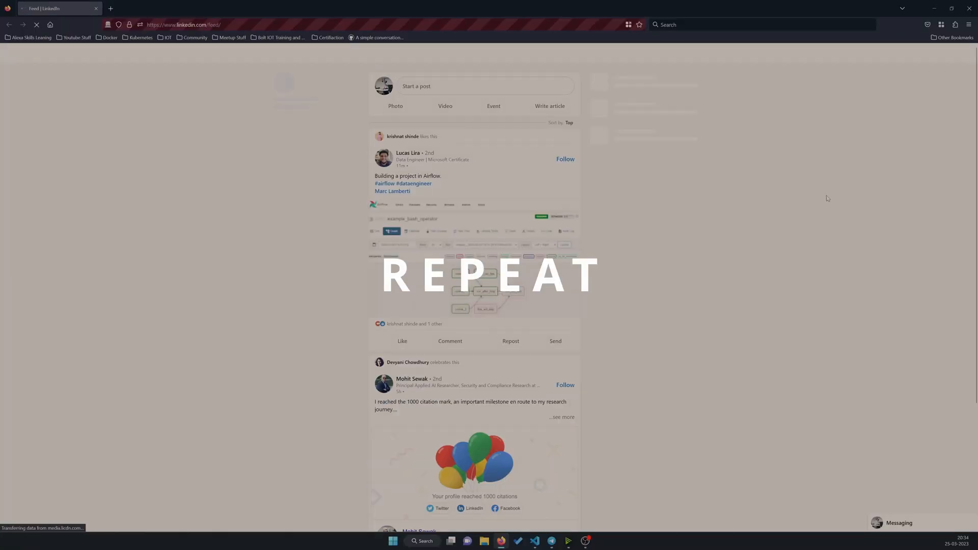
Review the selonide_lock sketch's relay pin 9 declaration and setup lines in the editor
{"action": "left_click", "coordinate": [485, 86]}
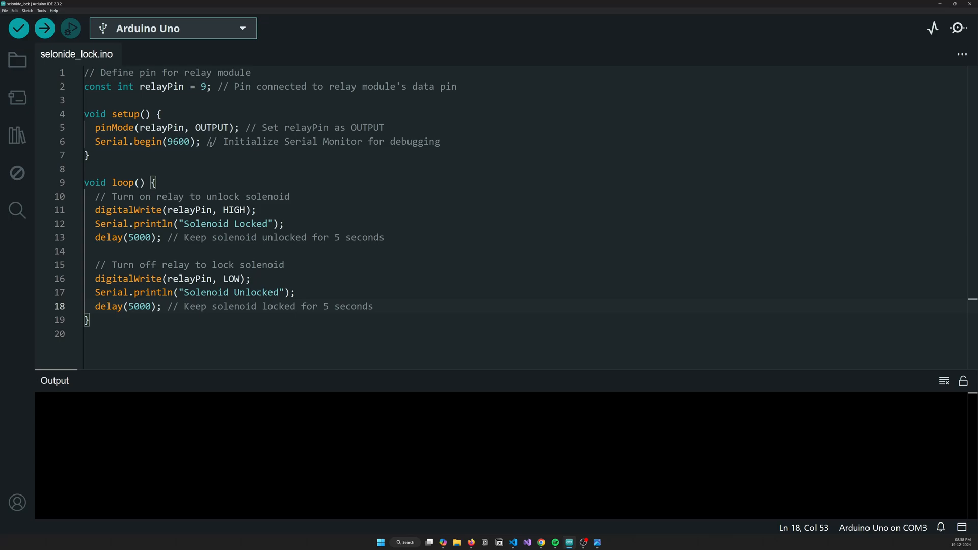
{"action": "left_click", "coordinate": [295, 127]}
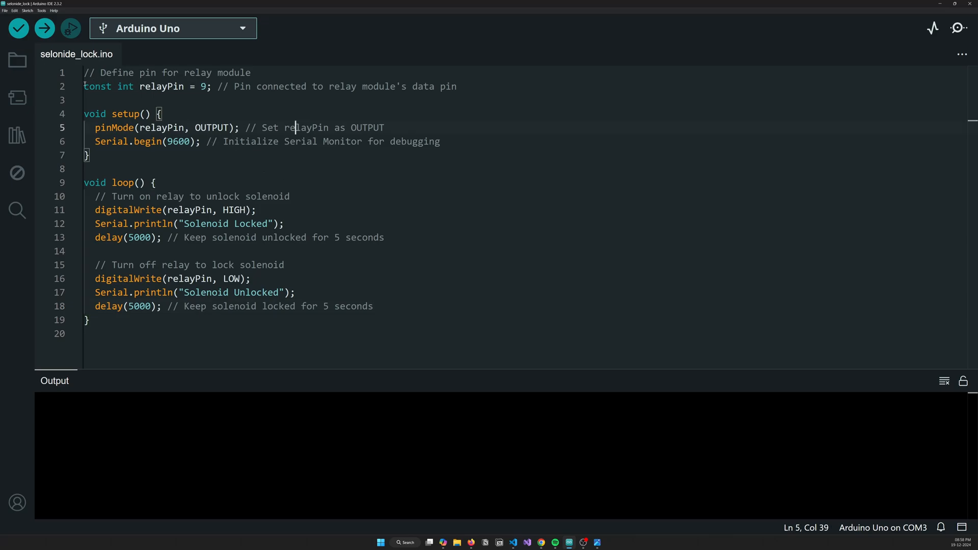
{"action": "triple_click", "coordinate": [268, 86]}
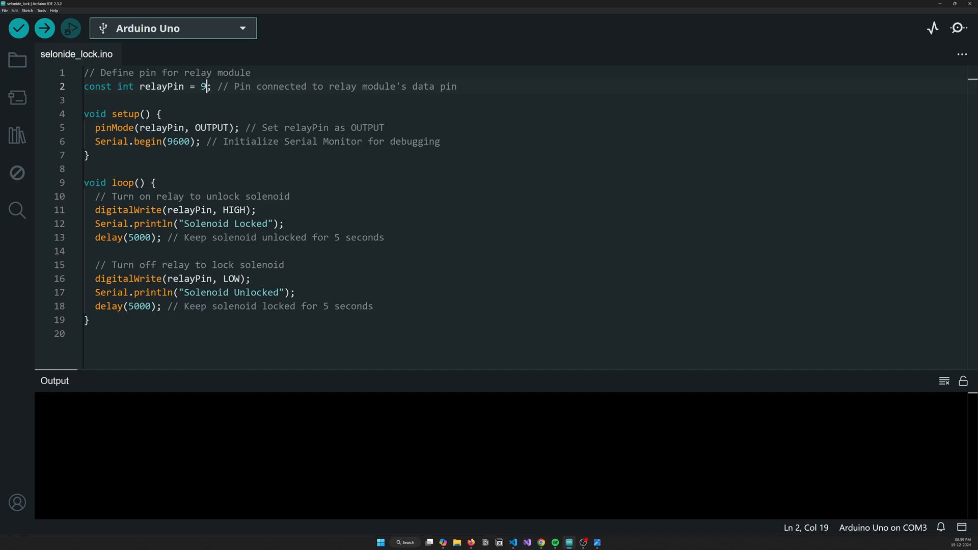
{"action": "left_click_drag", "start_coordinate": [90, 128], "coordinate": [195, 128]}
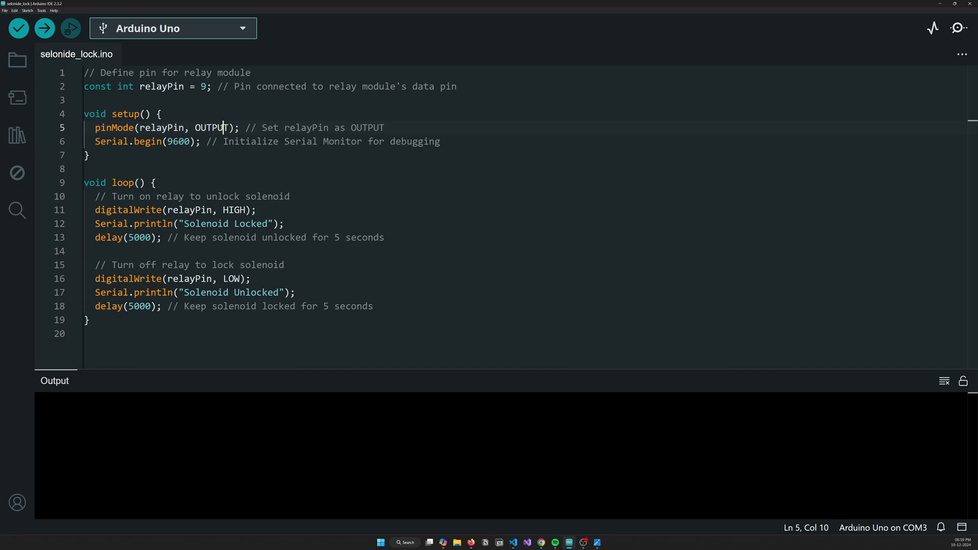
{"action": "double_click", "coordinate": [161, 127]}
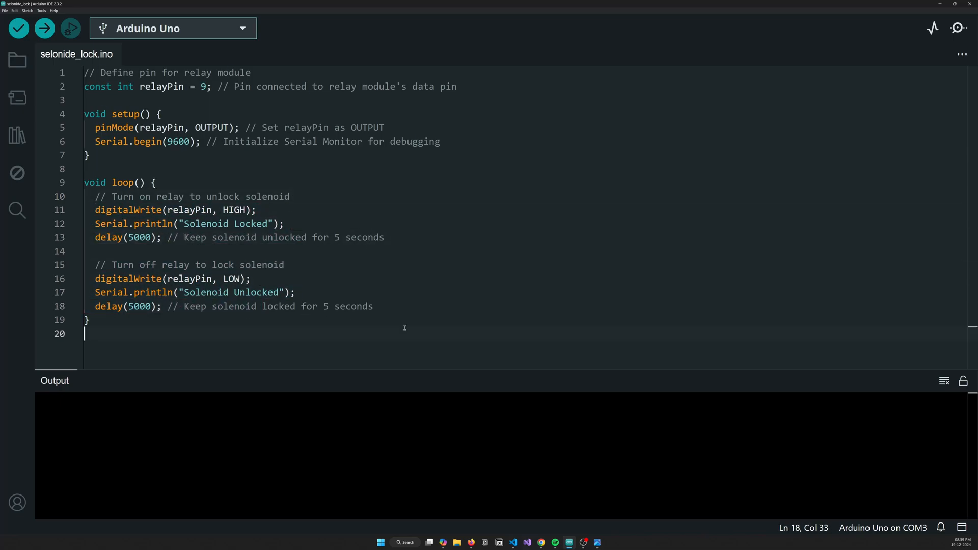
Check the HIGH value written to the relay and show the Serial Monitor panel
{"action": "double_click", "coordinate": [234, 210]}
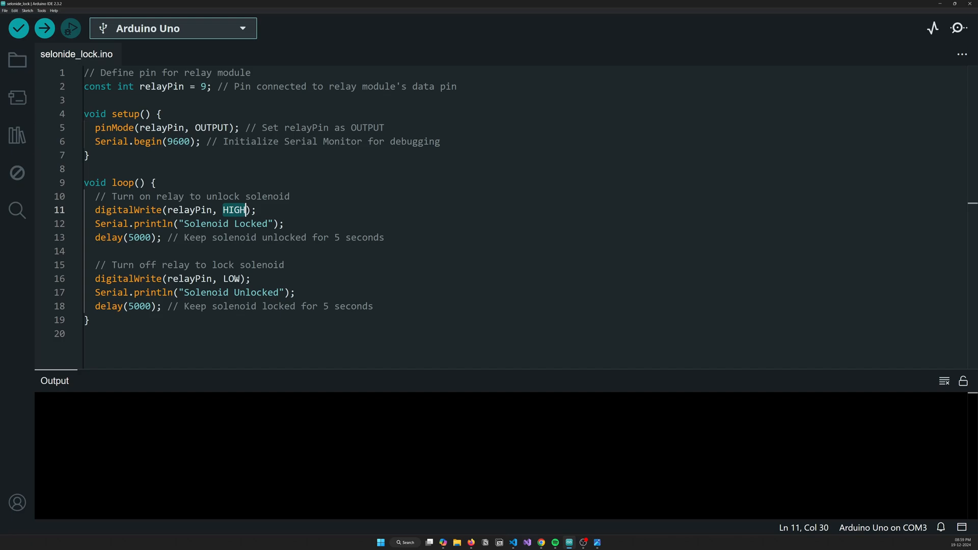
{"action": "left_click", "coordinate": [295, 292]}
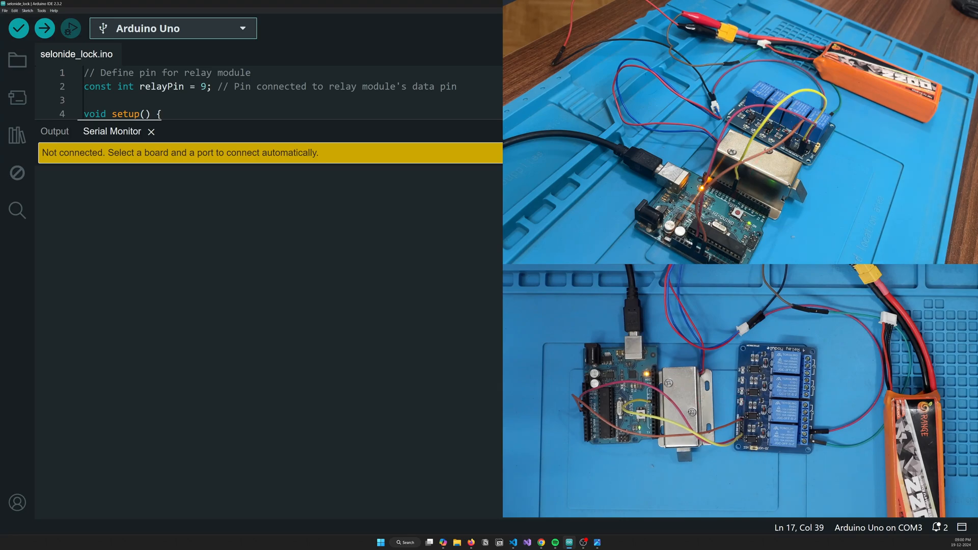
{"action": "mouse_move", "coordinate": [256, 310]}
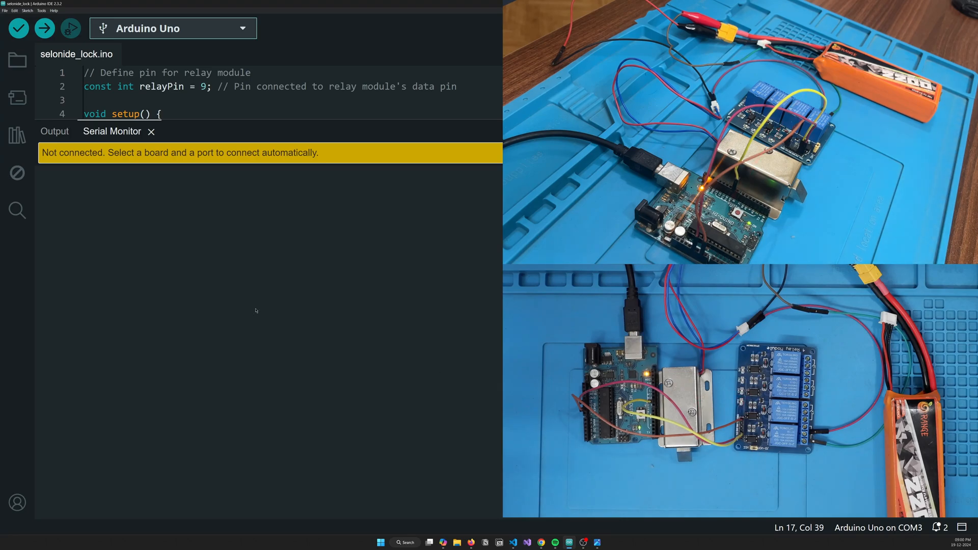
Connect the Serial Monitor to the Arduino Uno on COM3 so it prints the lock states
{"action": "left_click", "coordinate": [18, 28]}
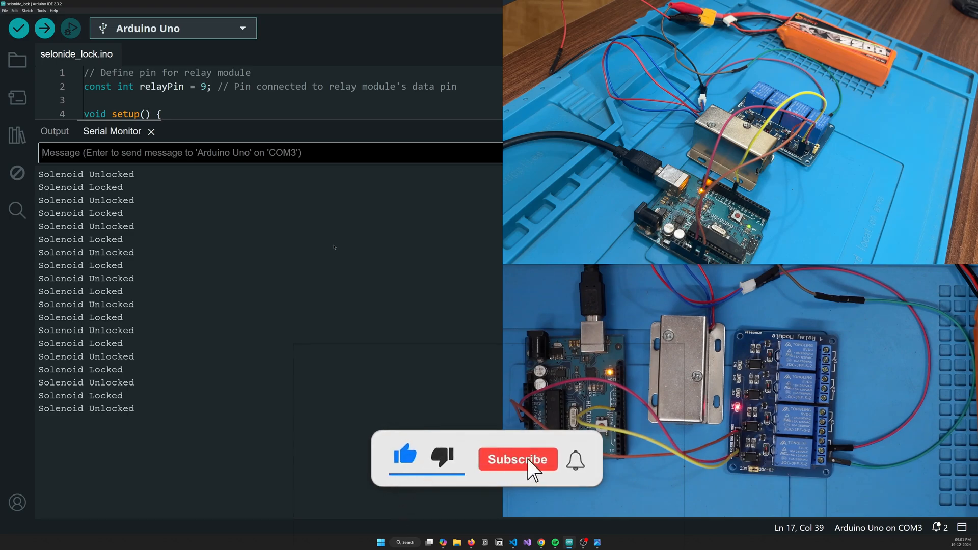
{"action": "left_click", "coordinate": [518, 460]}
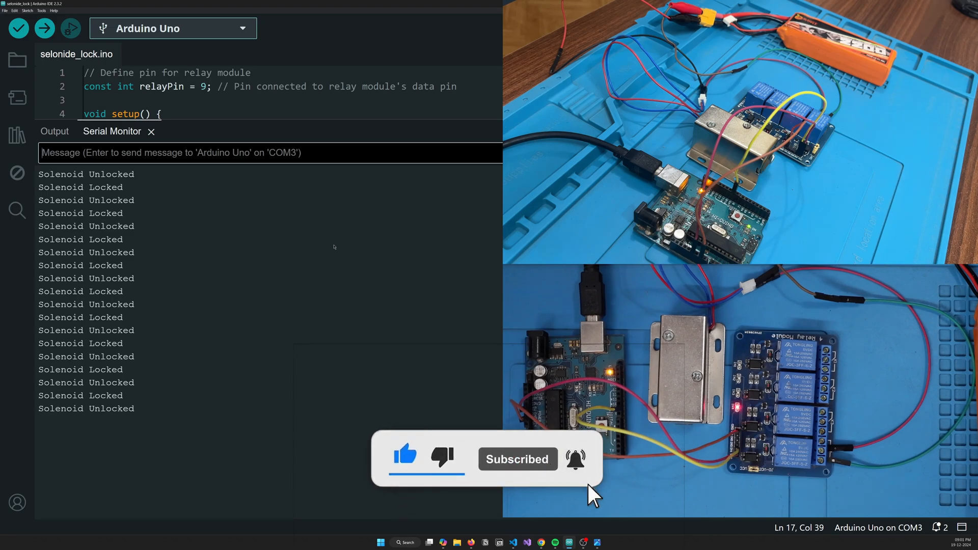